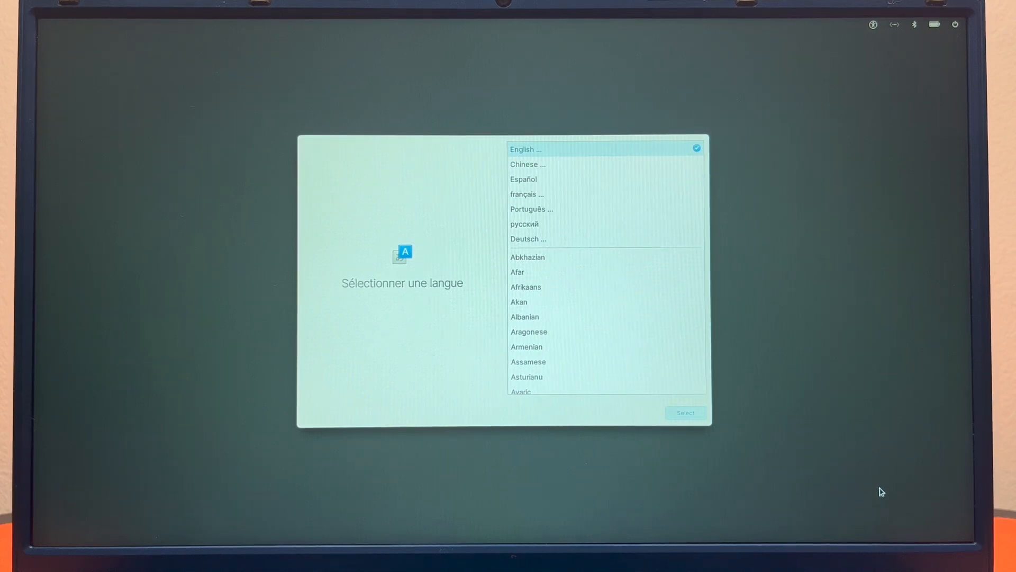
Choose English (United States) as the system language.
left_click(531, 208)
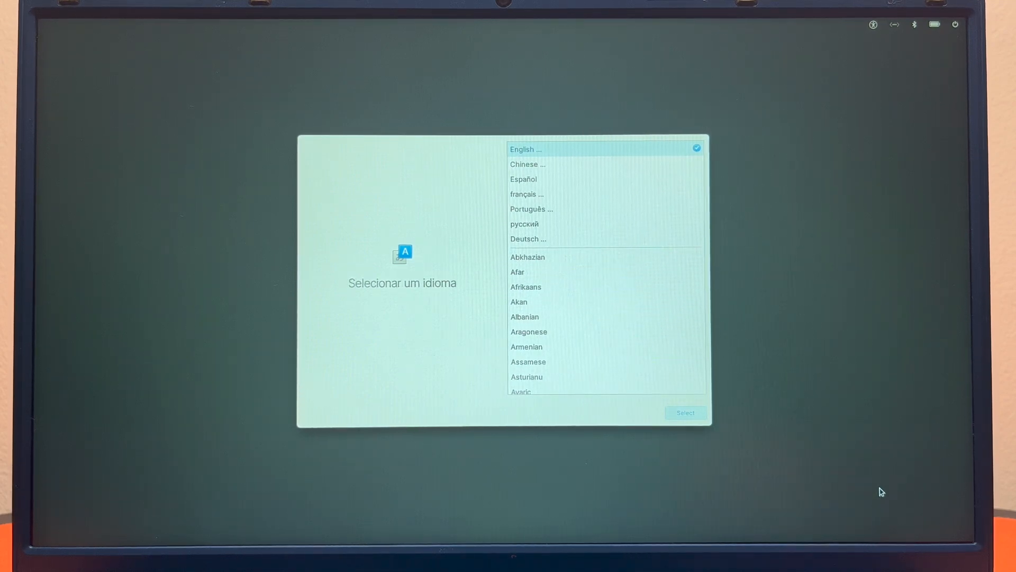
left_click(524, 224)
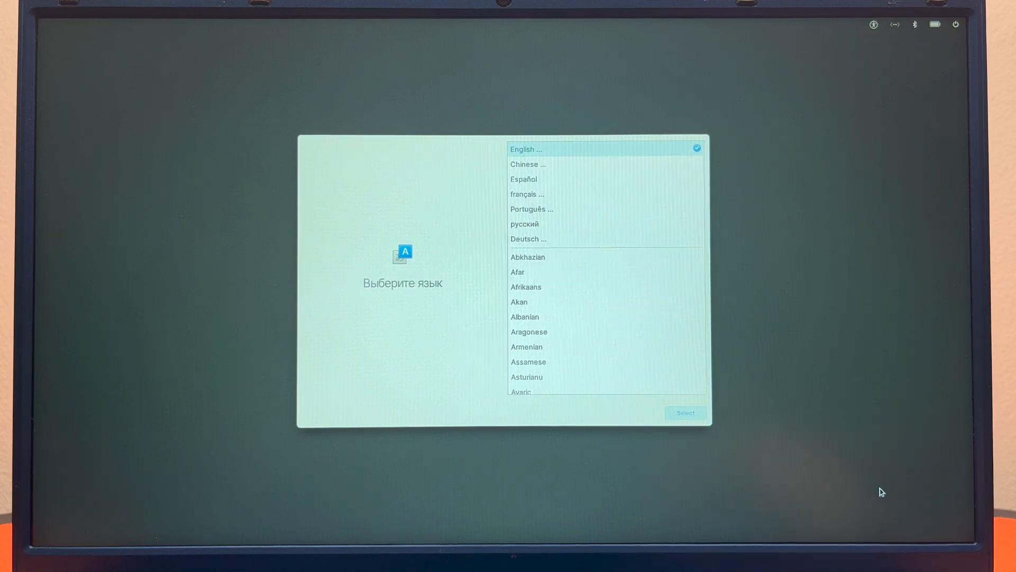
left_click(525, 150)
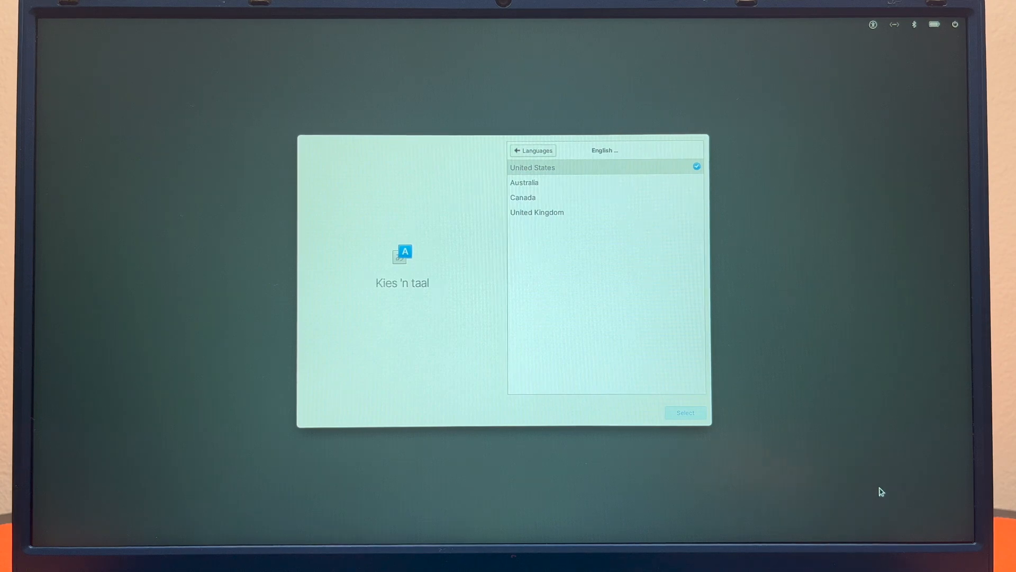
left_click(684, 413)
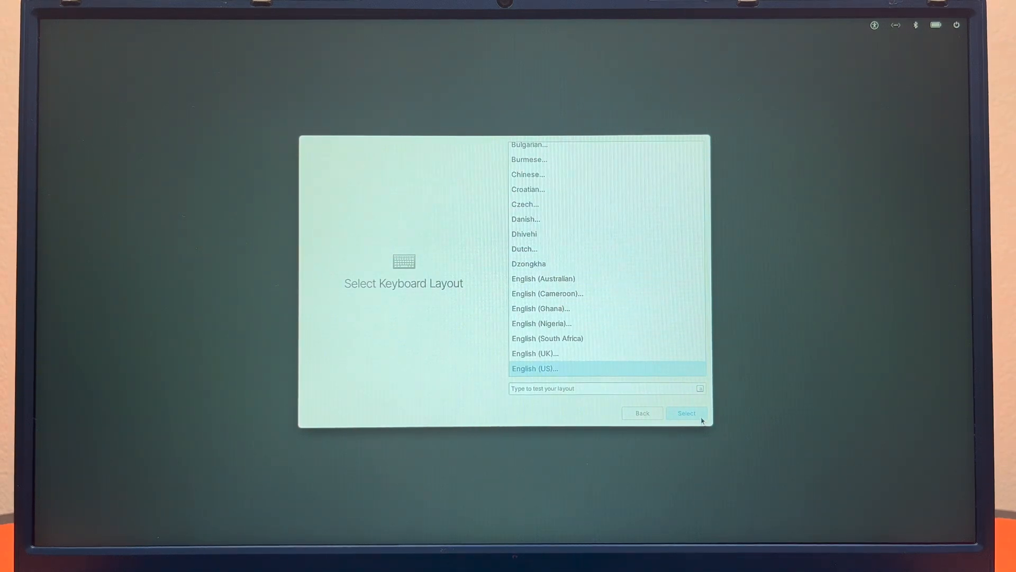
Accept the default English (US) keyboard layout variant.
left_click(535, 369)
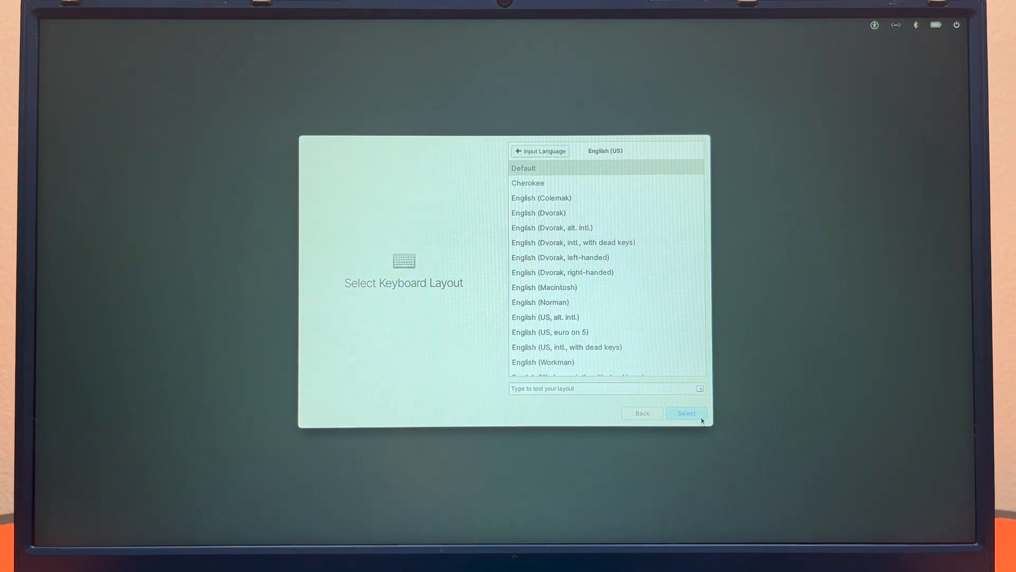
left_click(686, 412)
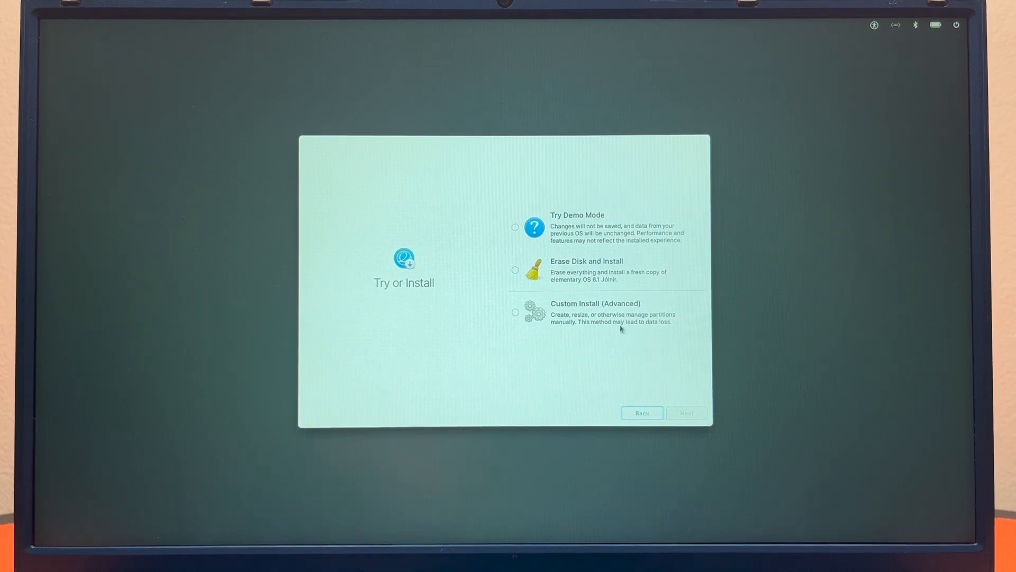
Preview the custom install partition layout, then back out to erase the ATA W800S drive.
left_click(515, 269)
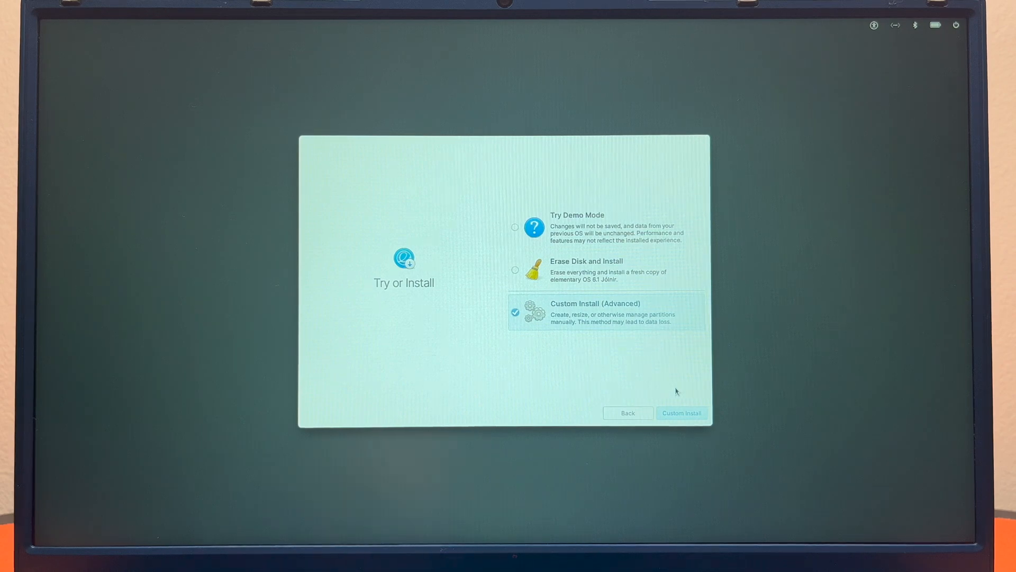
left_click(682, 413)
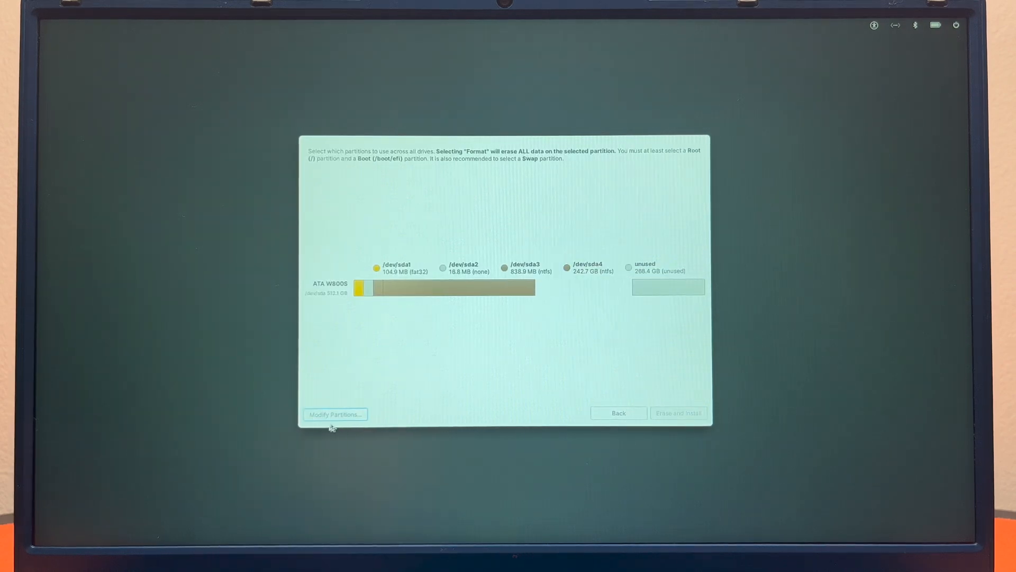
left_click(618, 413)
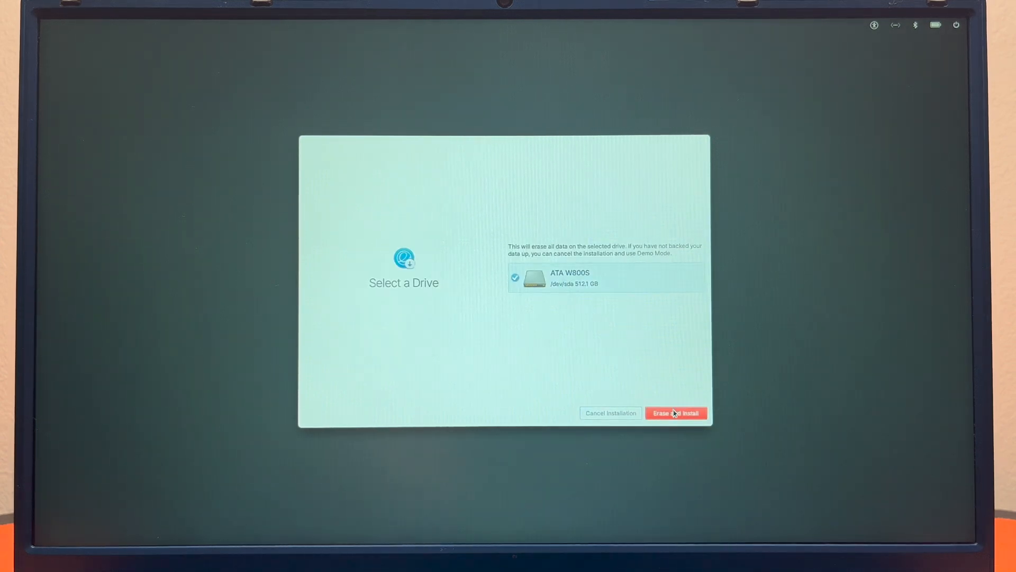
Confirm erasing the drive and choose password-based drive encryption.
left_click(676, 413)
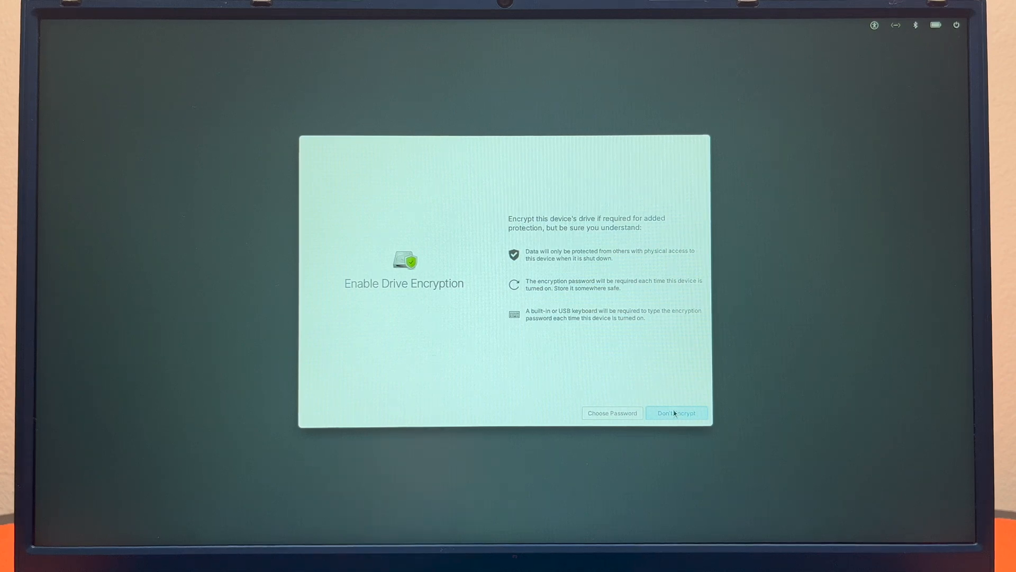
mouse_move(592, 416)
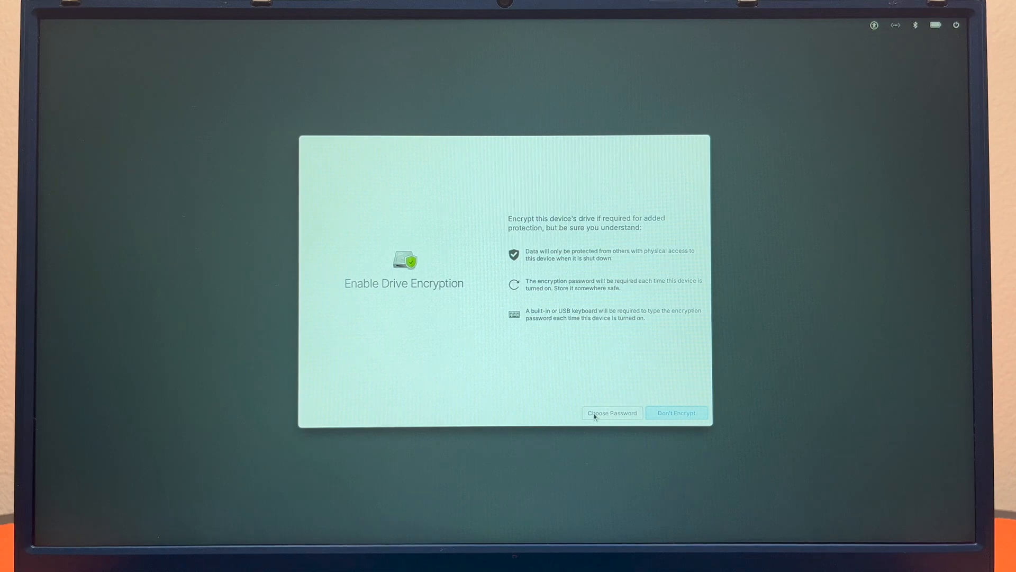
left_click(611, 413)
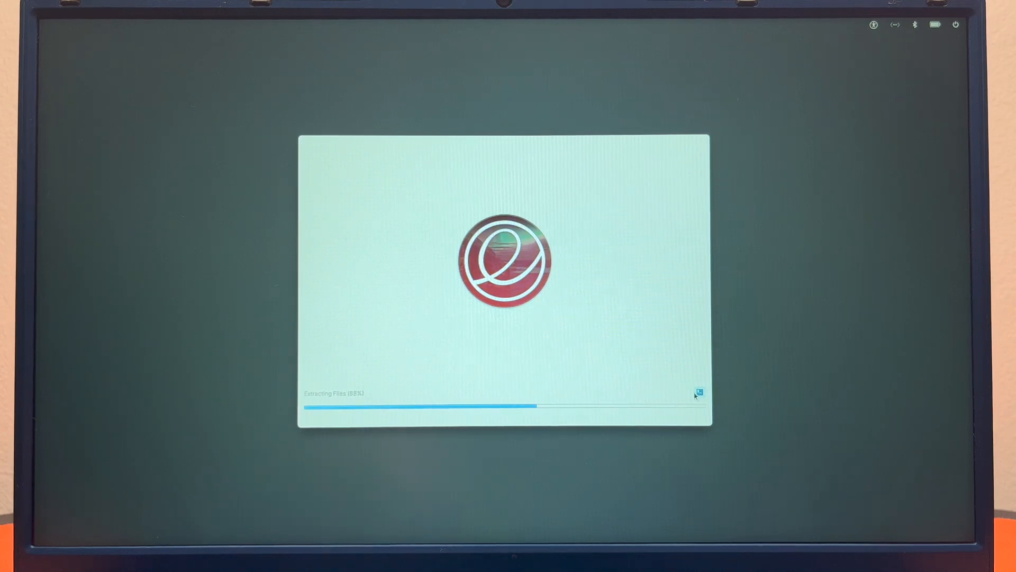
Show and hide the installation log while elementary OS 6.1 Jólnir installs.
left_click(697, 393)
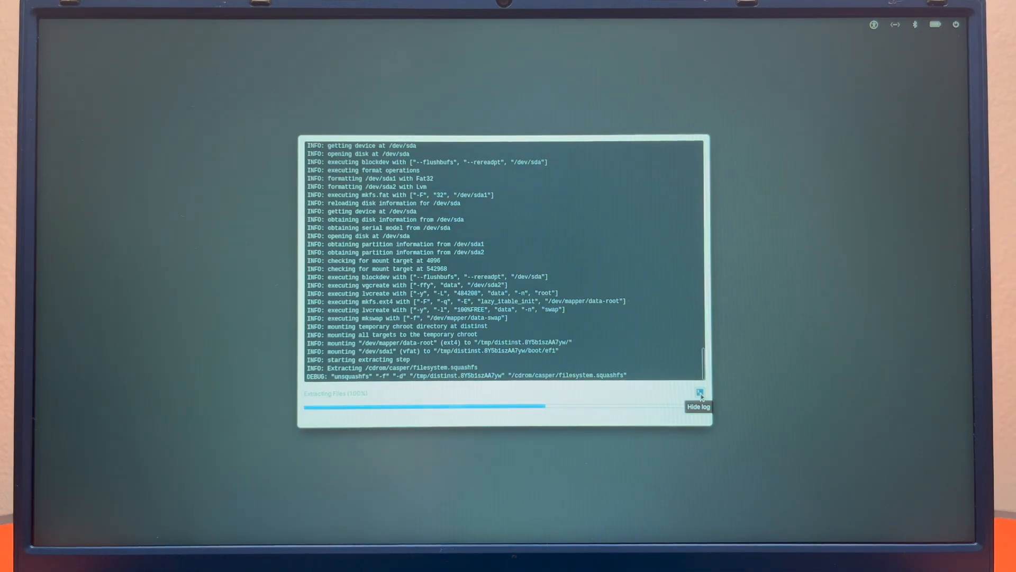
left_click(699, 393)
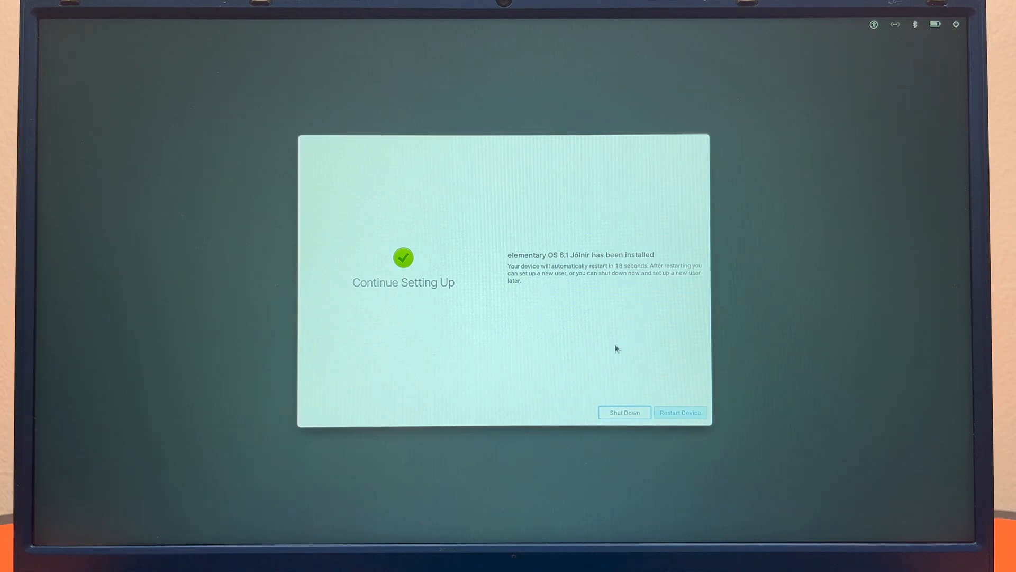
mouse_move(663, 387)
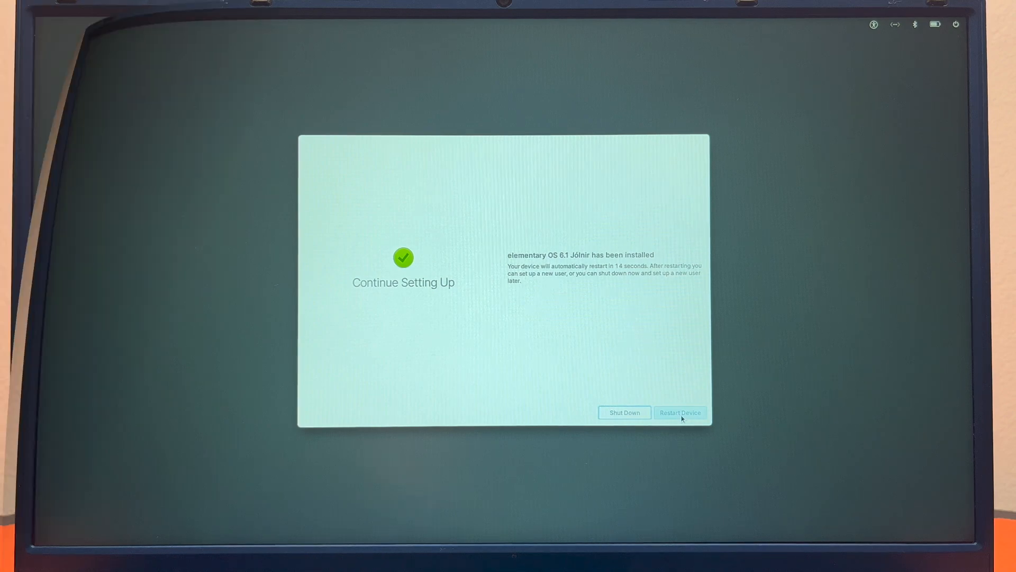
Restart into the new system, keep English, and create a password-protected user account.
left_click(679, 412)
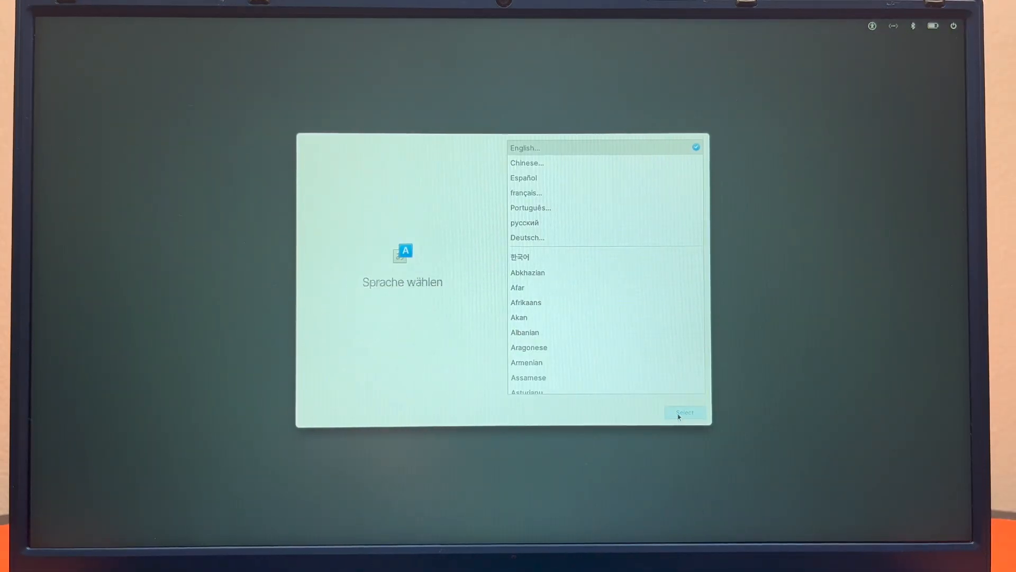
left_click(682, 412)
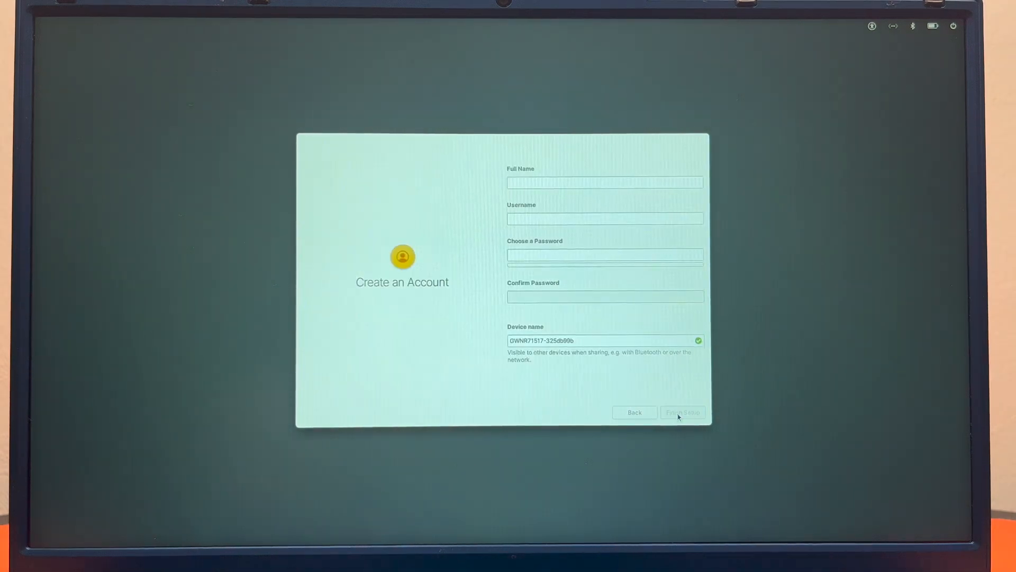
mouse_move(662, 205)
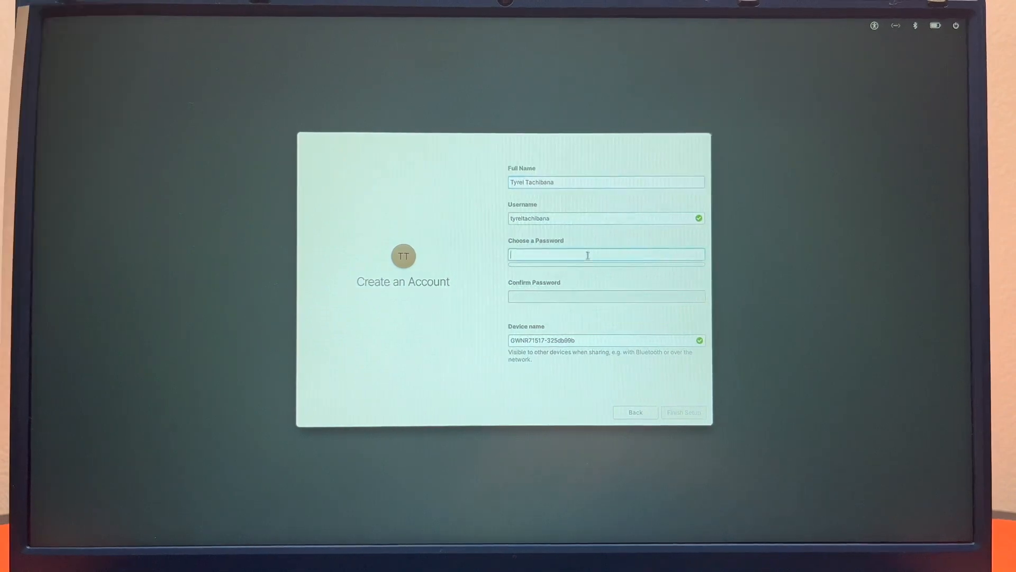
type("password")
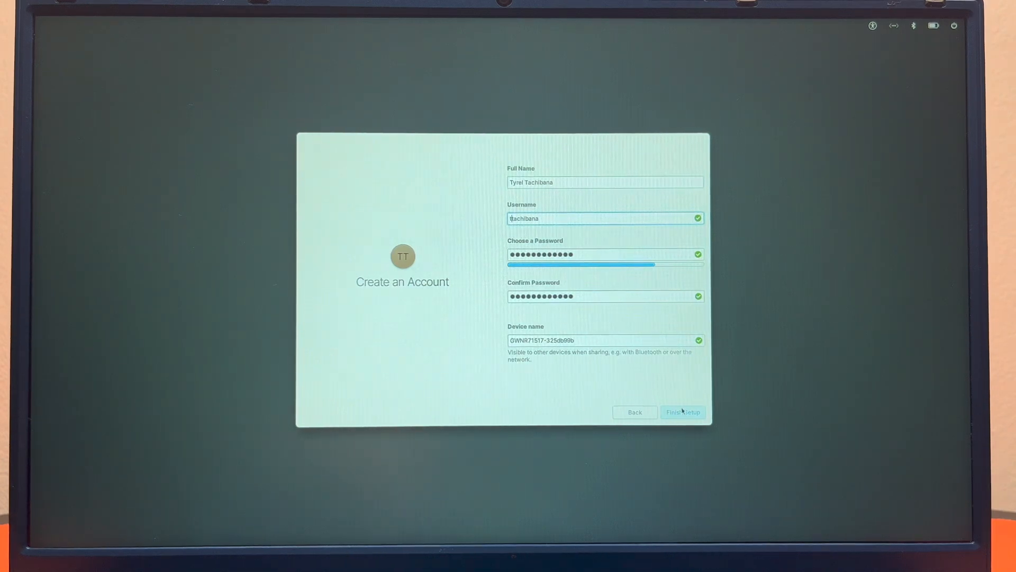
left_click(682, 412)
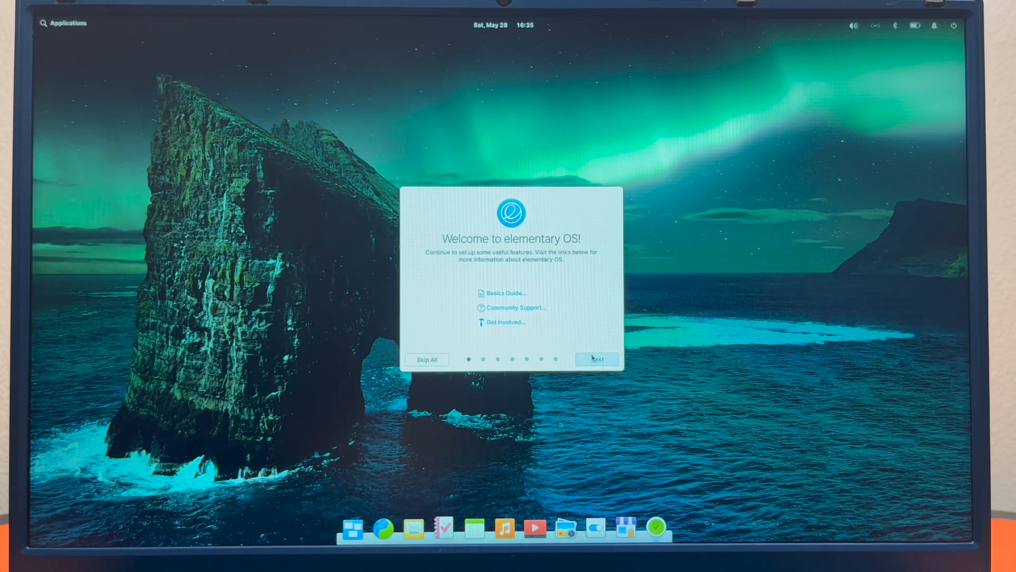
Pick the multicolour accent colour on the welcome screens.
left_click(595, 358)
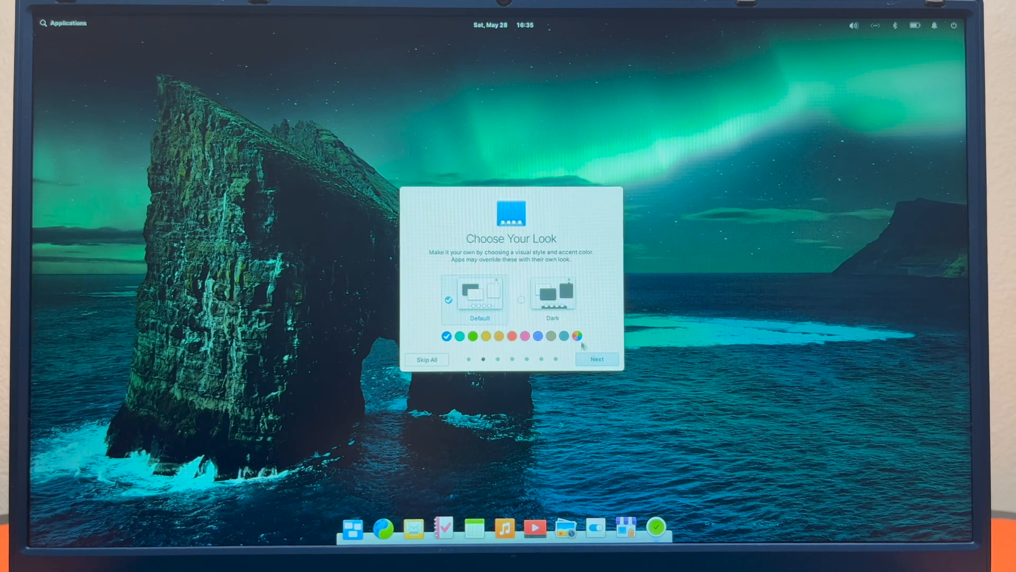
left_click(551, 335)
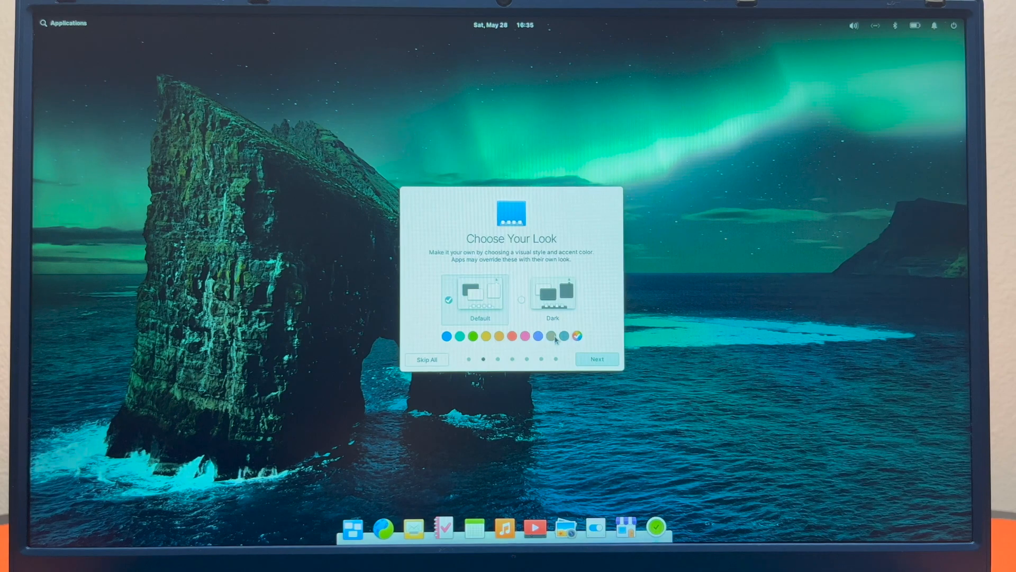
left_click(596, 359)
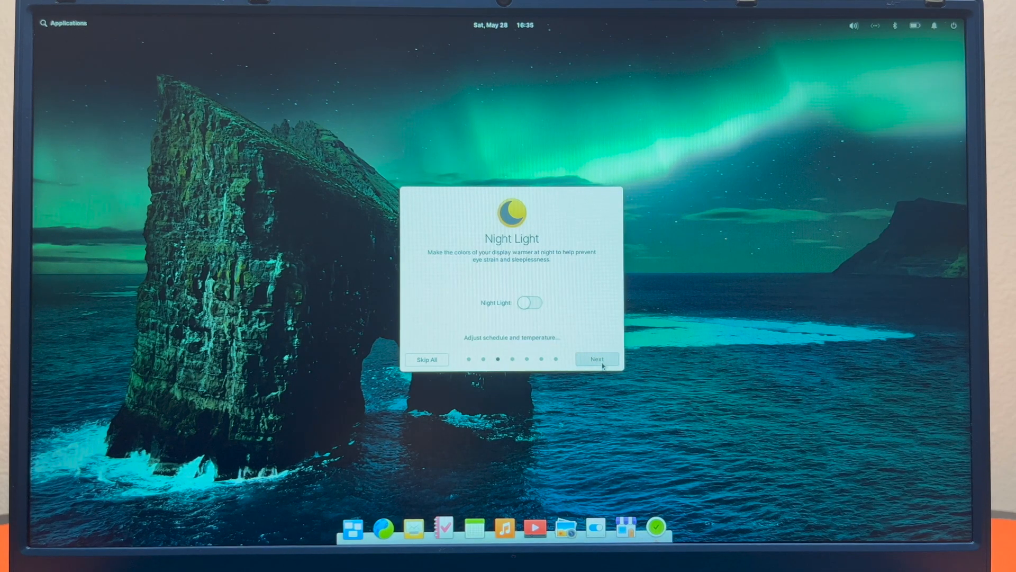
Step through Night Light, Housekeeping, Online Accounts and Apps pages, then Get Started.
left_click(596, 359)
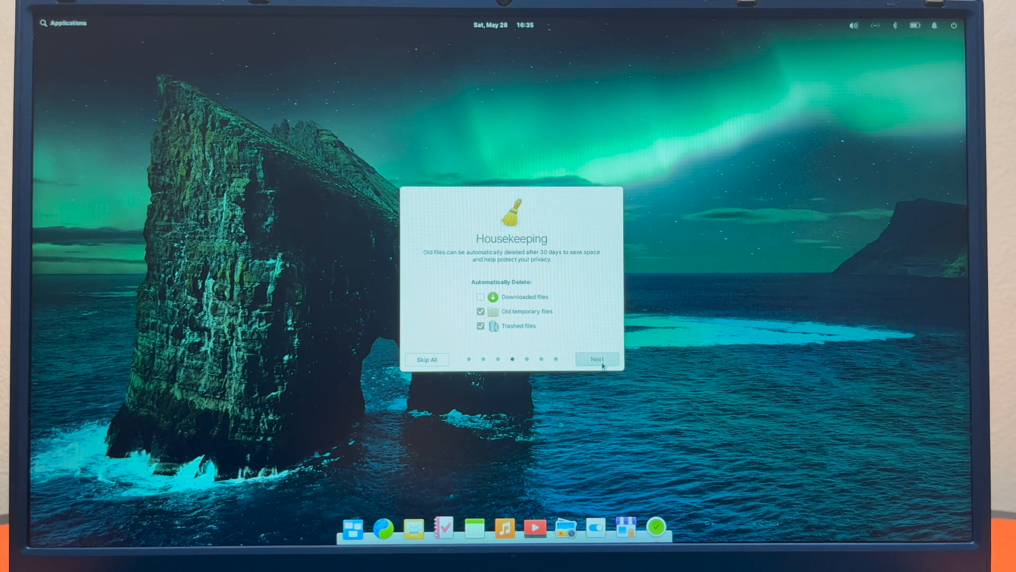
left_click(596, 359)
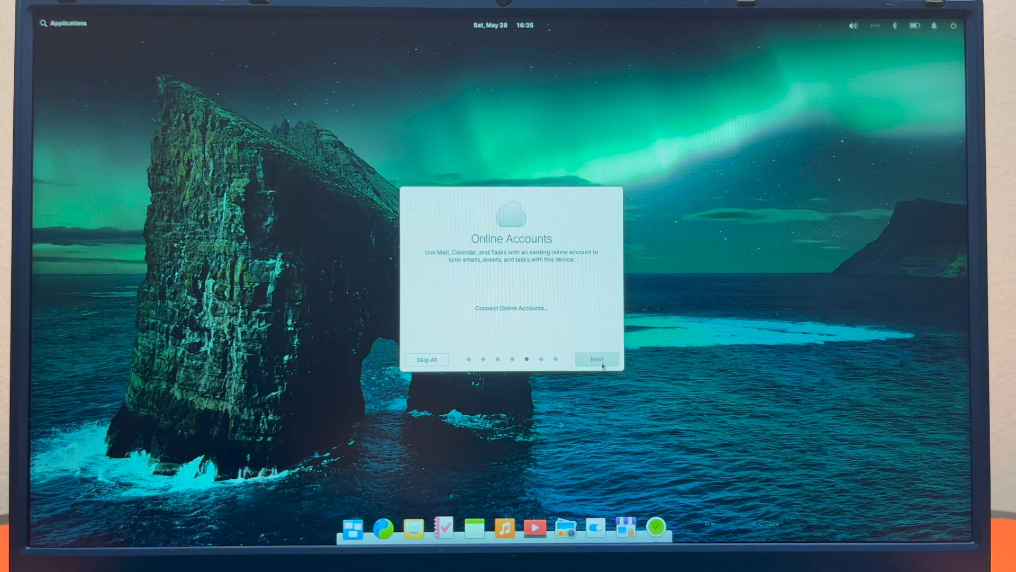
left_click(595, 359)
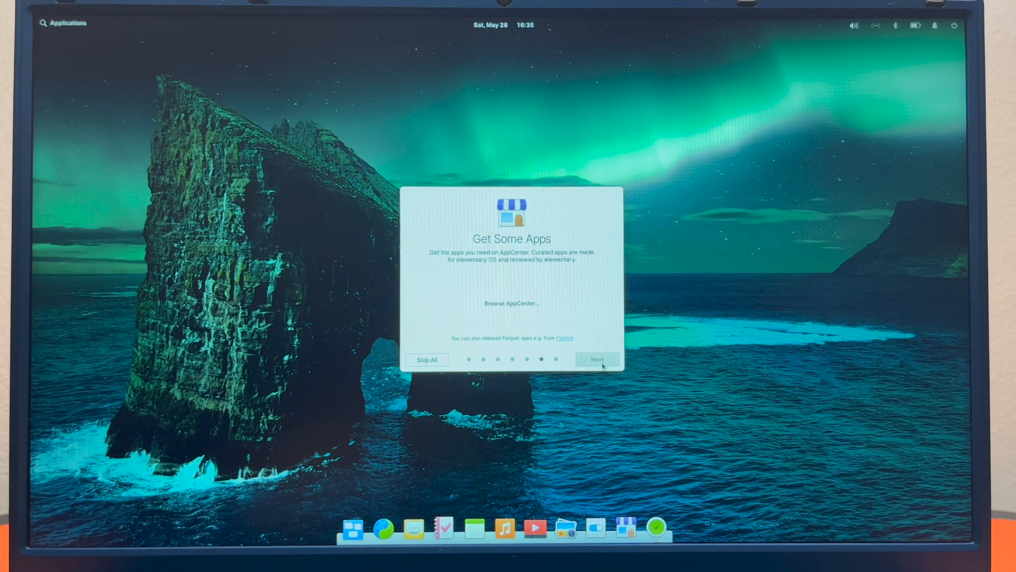
left_click(597, 359)
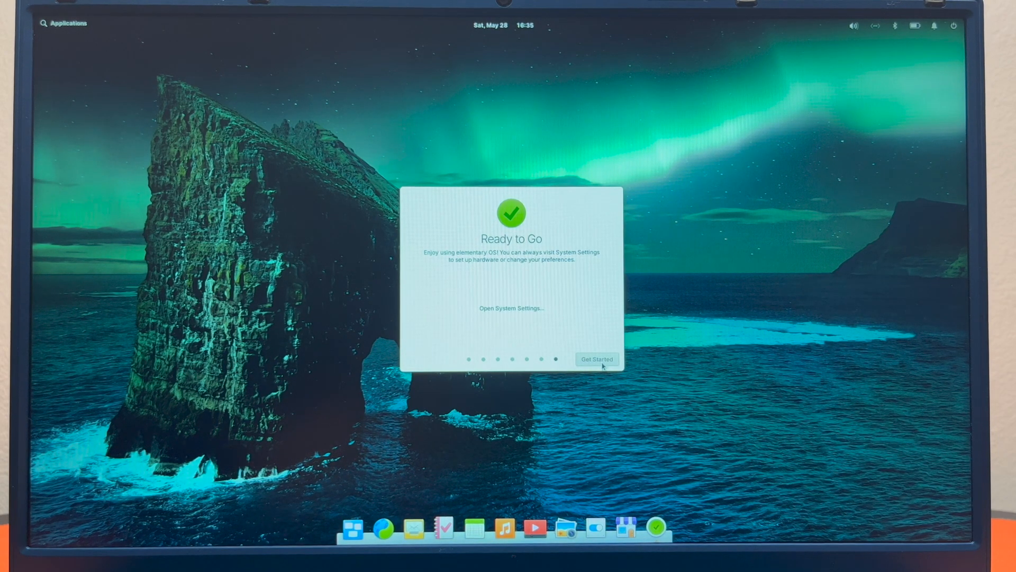
left_click(596, 359)
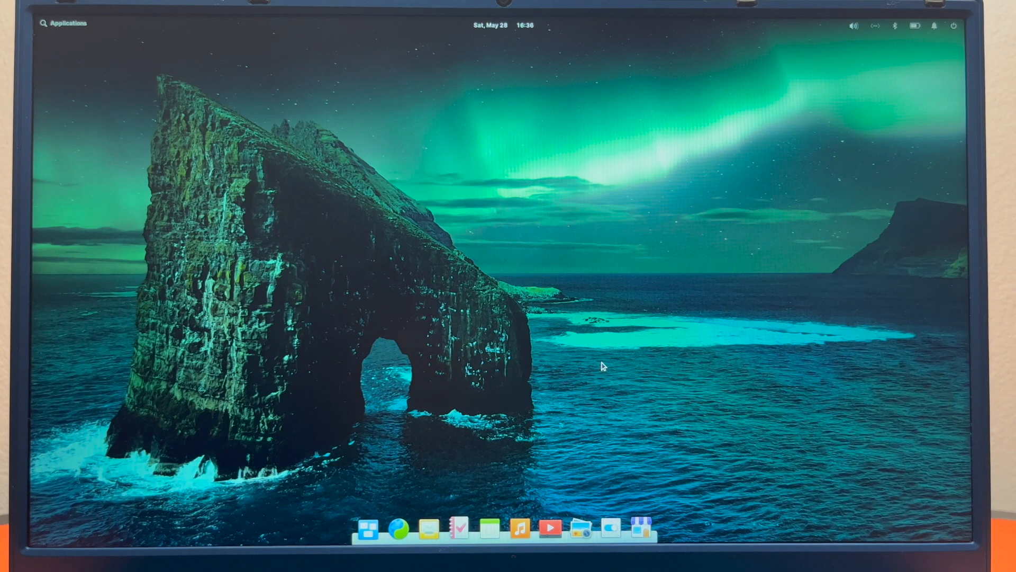